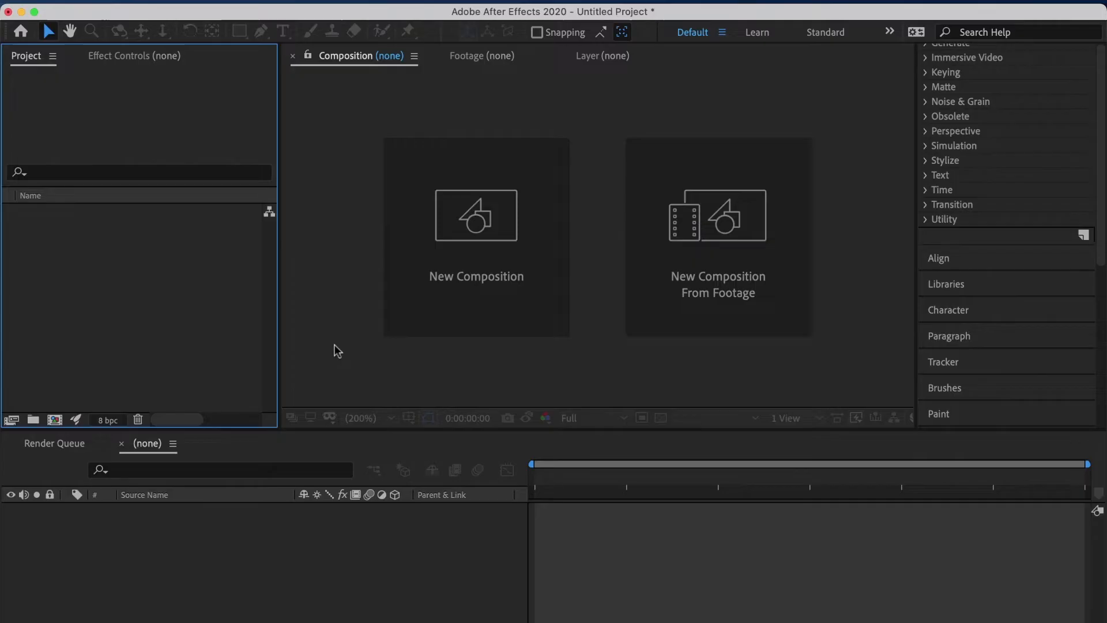
pyautogui.moveTo(114, 255)
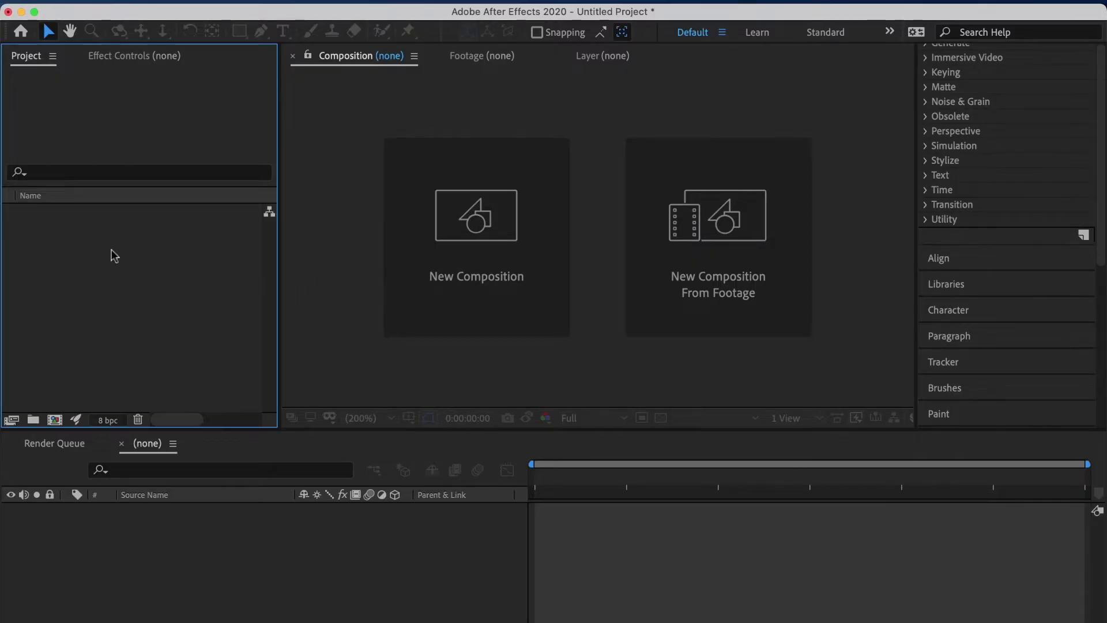
pyautogui.moveTo(146, 305)
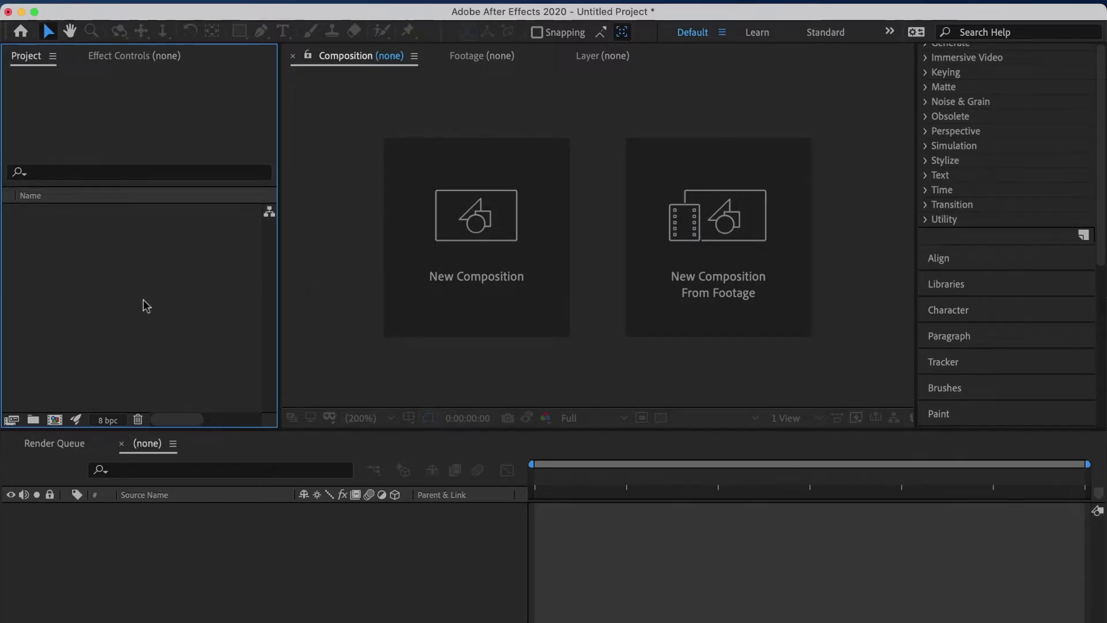
pyautogui.moveTo(175, 323)
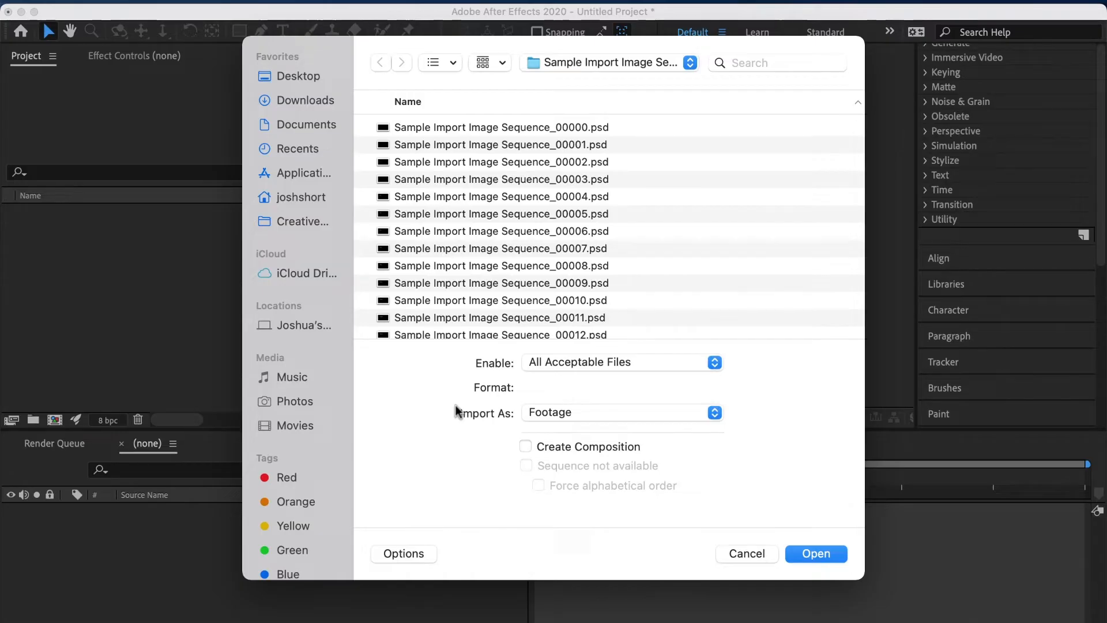
pyautogui.moveTo(590, 411)
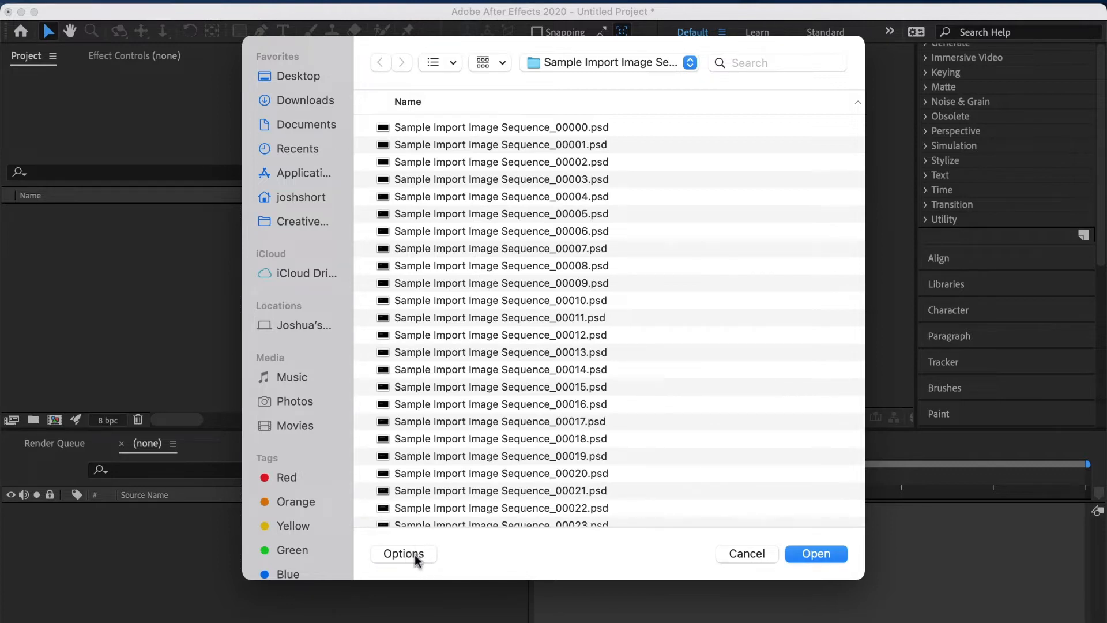
pyautogui.moveTo(413, 553)
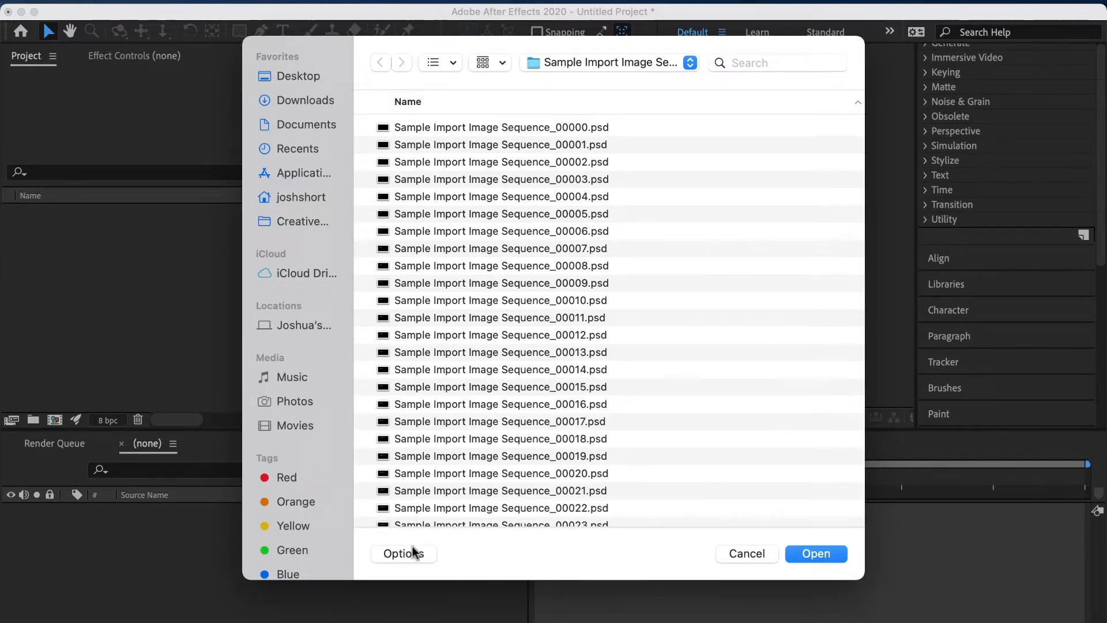
# Step: Expand the import options for the numbered PSD files
pyautogui.click(403, 553)
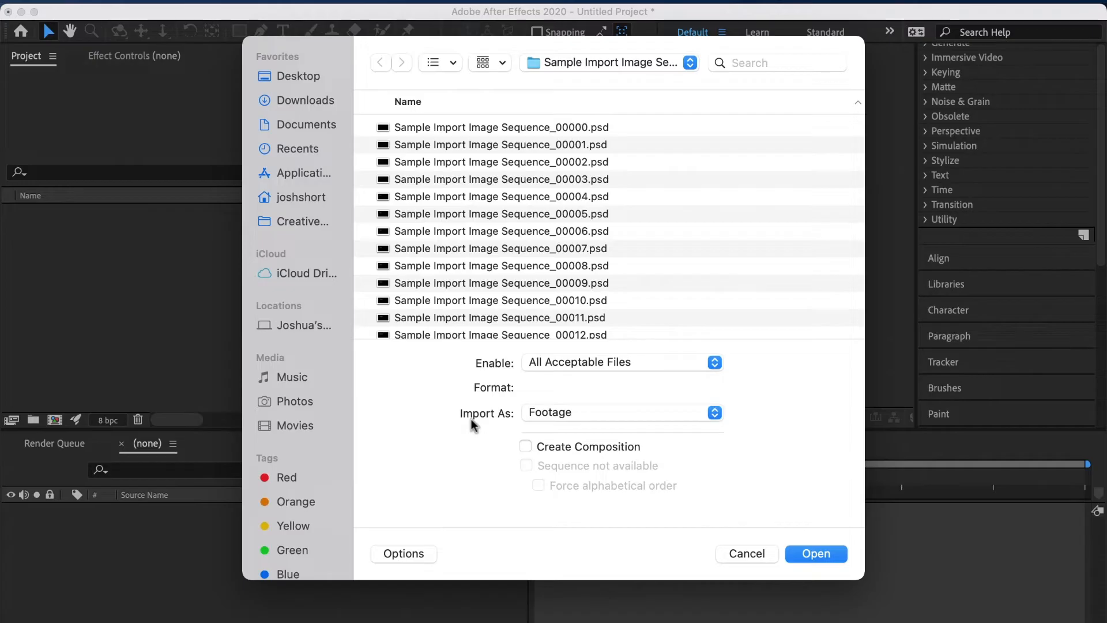
pyautogui.moveTo(441, 369)
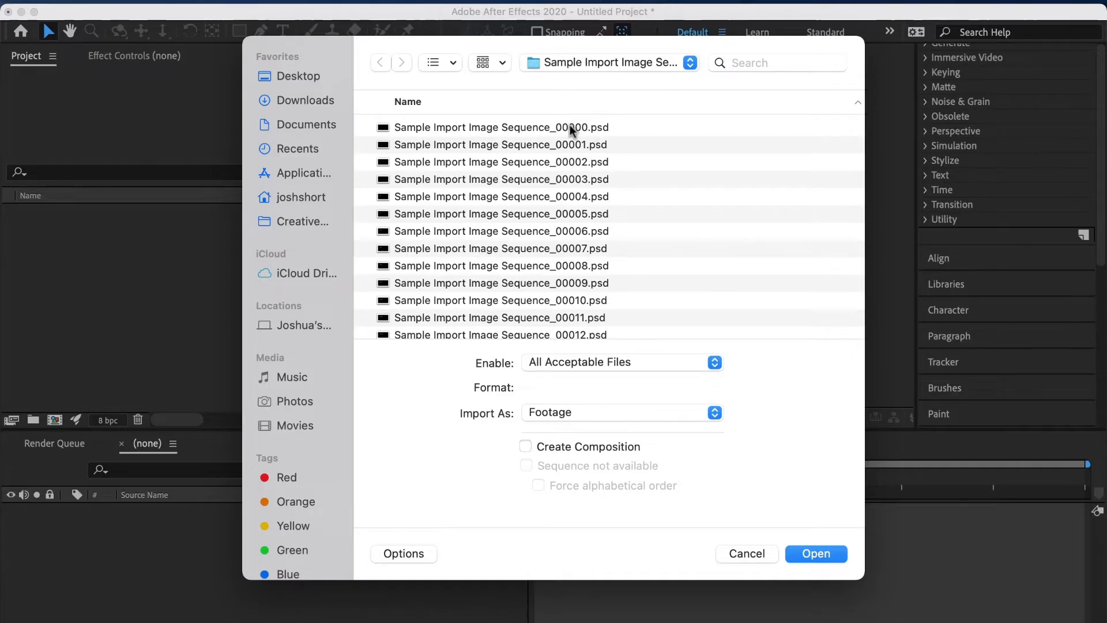
pyautogui.moveTo(557, 129)
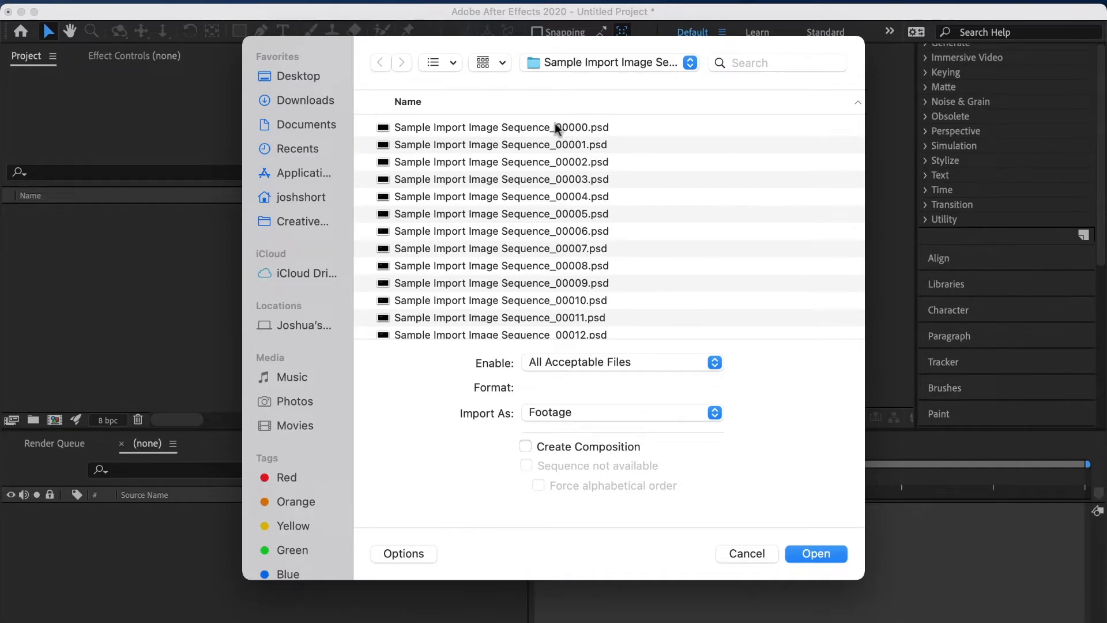
# Step: Select the 00000 PSD frame and import it as a Photoshop sequence
pyautogui.click(501, 127)
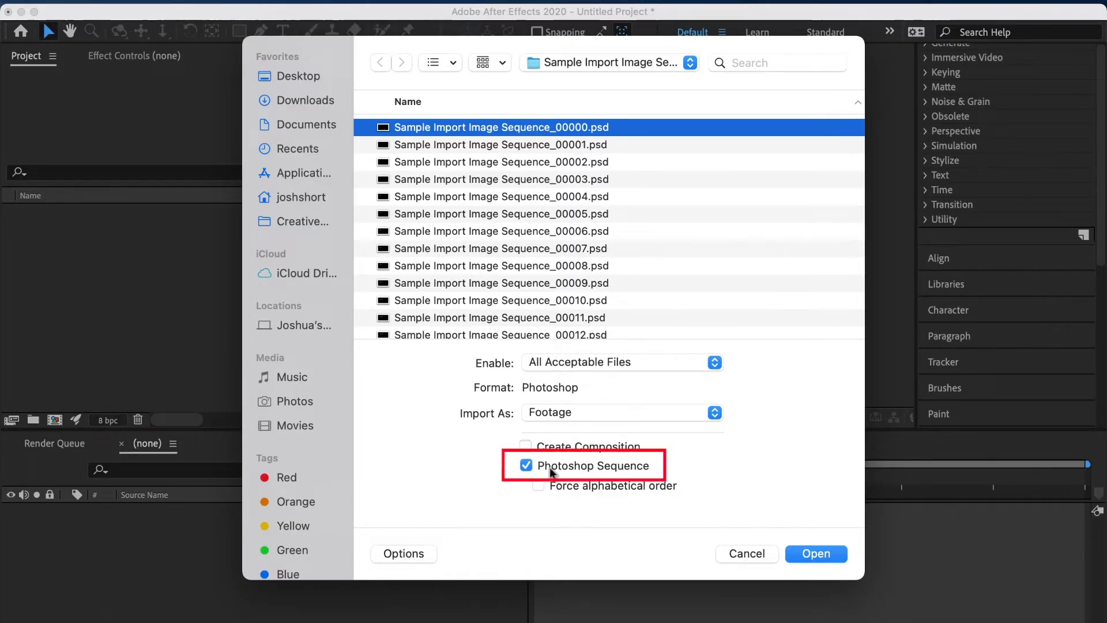
pyautogui.moveTo(541, 211)
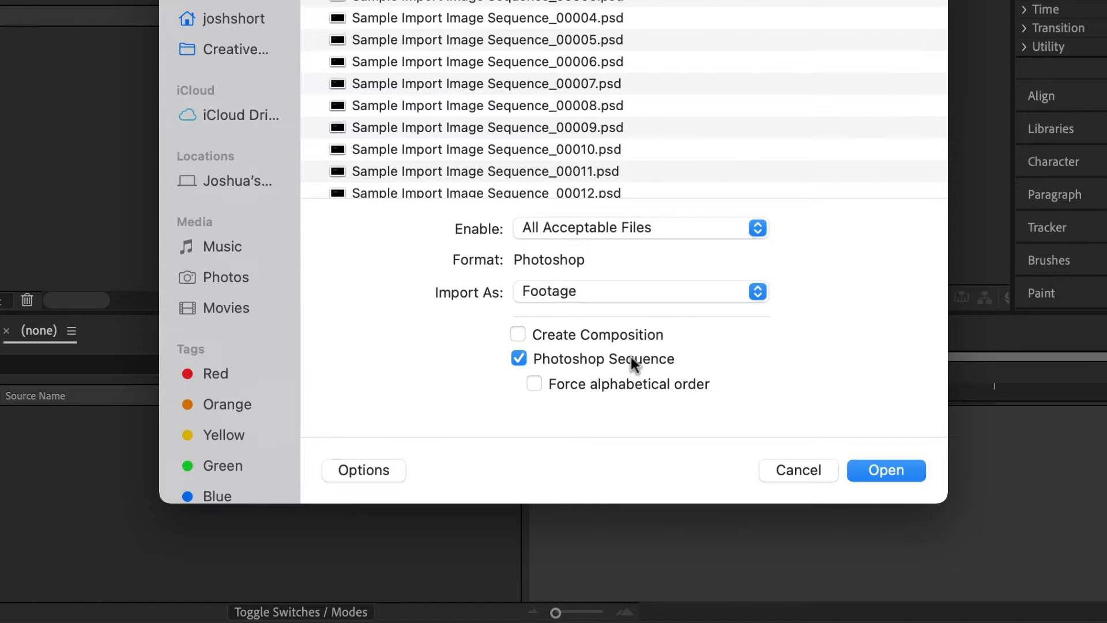
pyautogui.moveTo(581, 370)
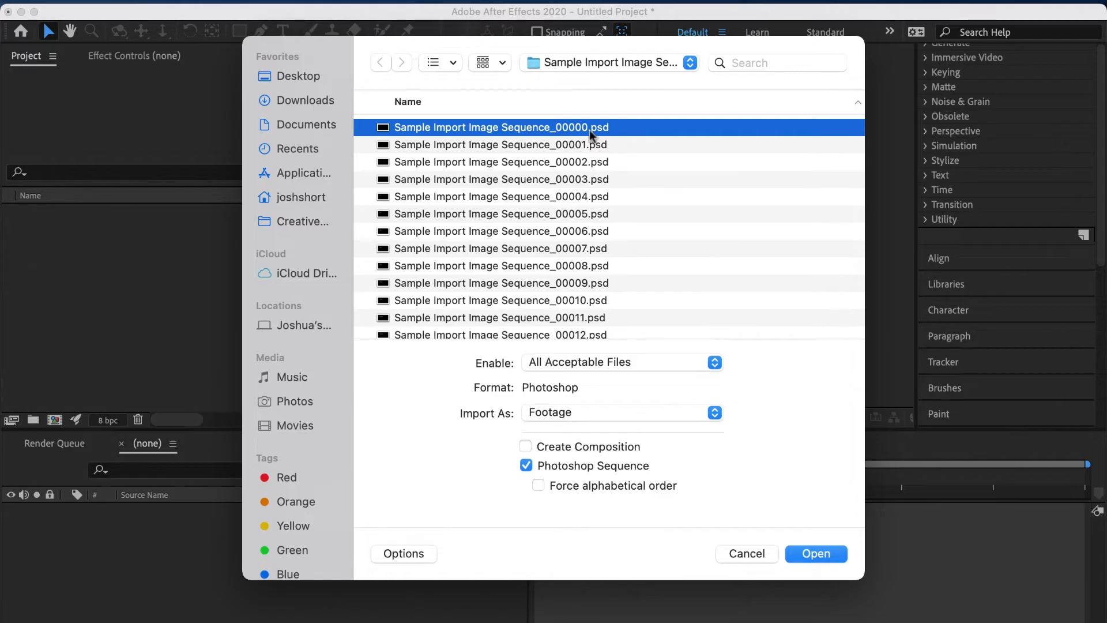
pyautogui.moveTo(588, 137)
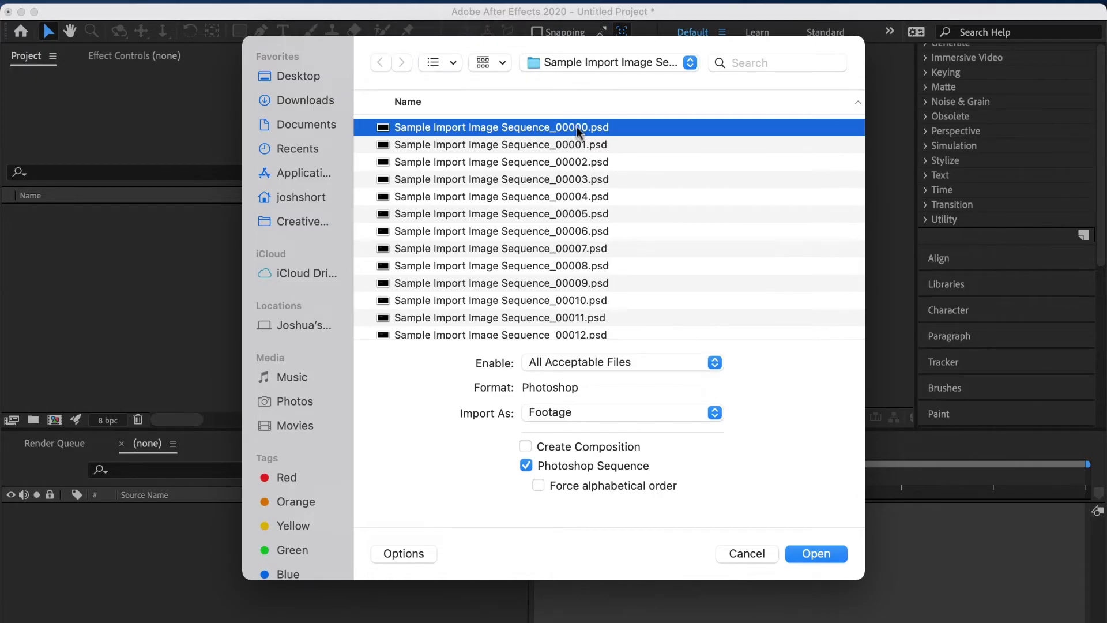
pyautogui.click(814, 553)
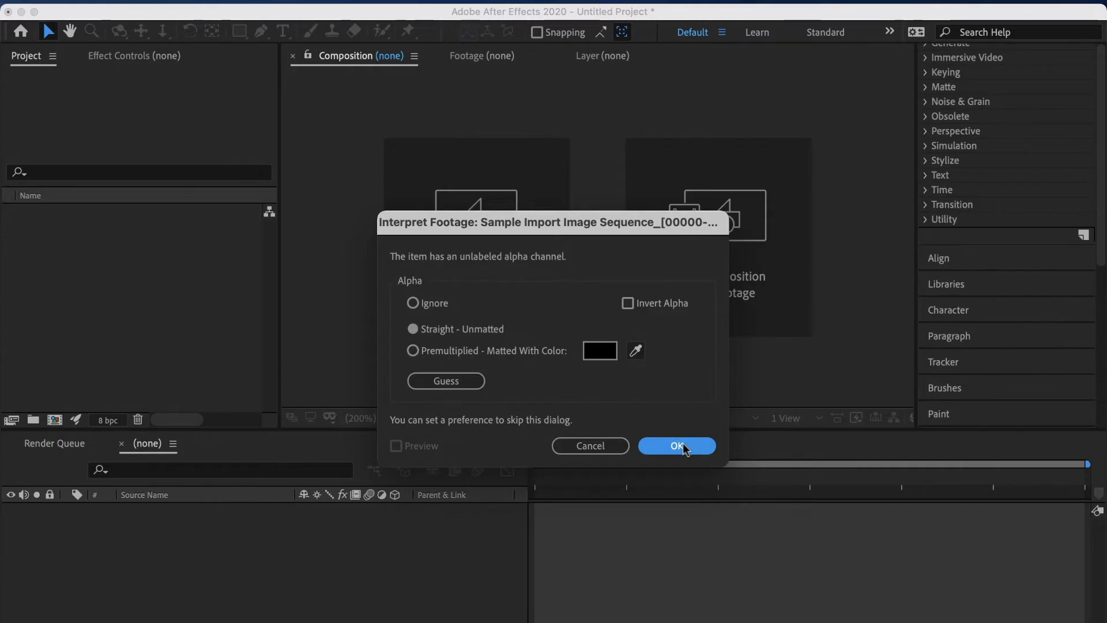
# Step: Accept Straight - Unmatted alpha for the PSD sequence
pyautogui.click(676, 446)
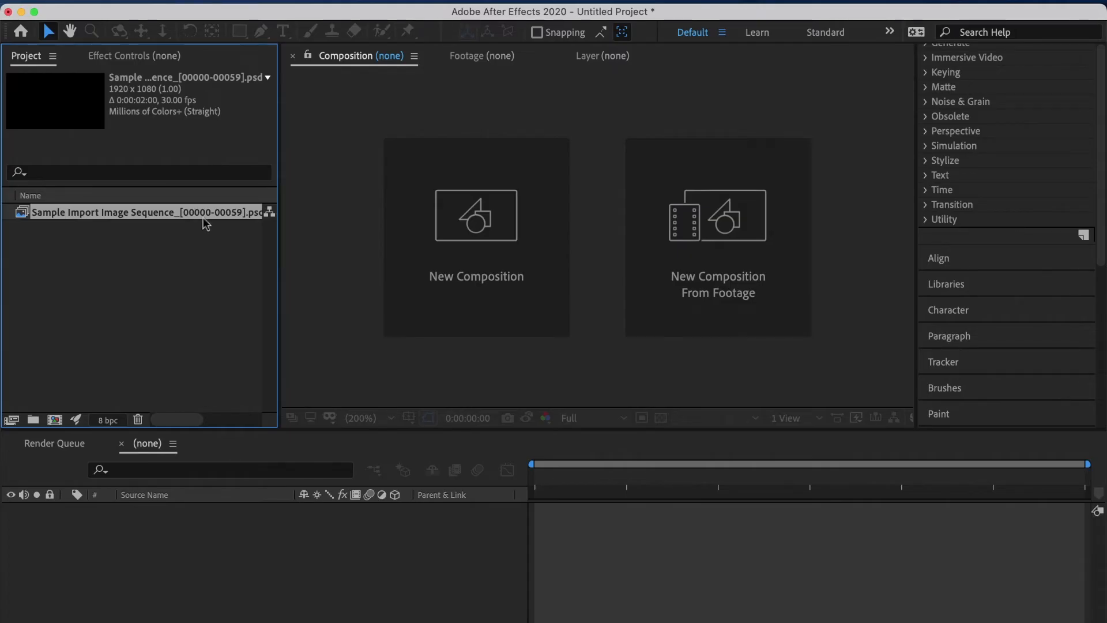
pyautogui.moveTo(185, 220)
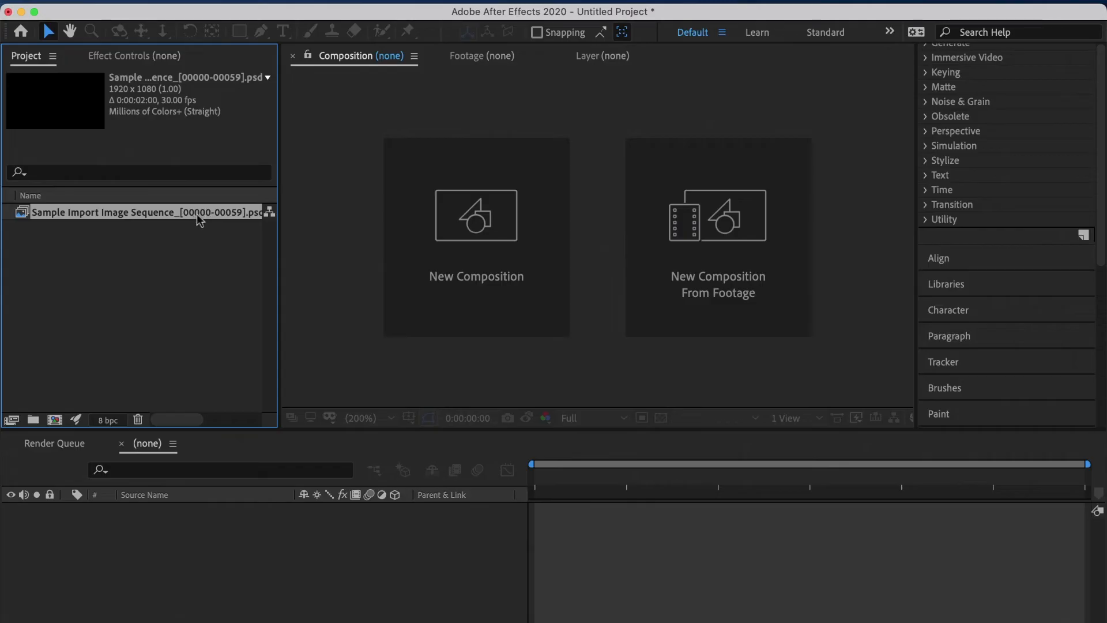
pyautogui.moveTo(223, 223)
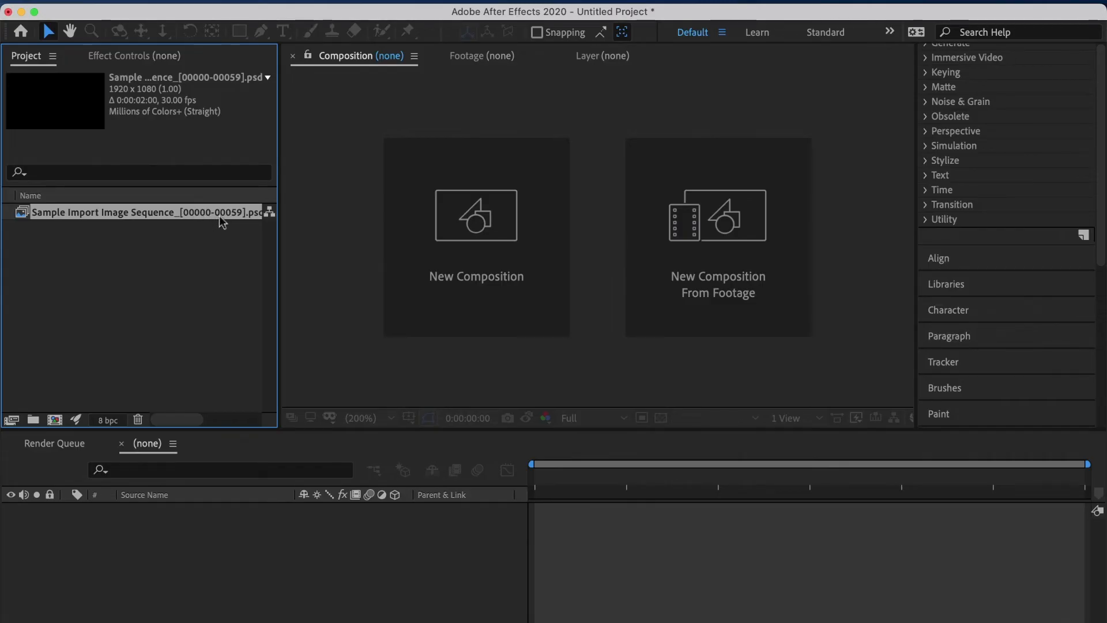
pyautogui.moveTo(126, 220)
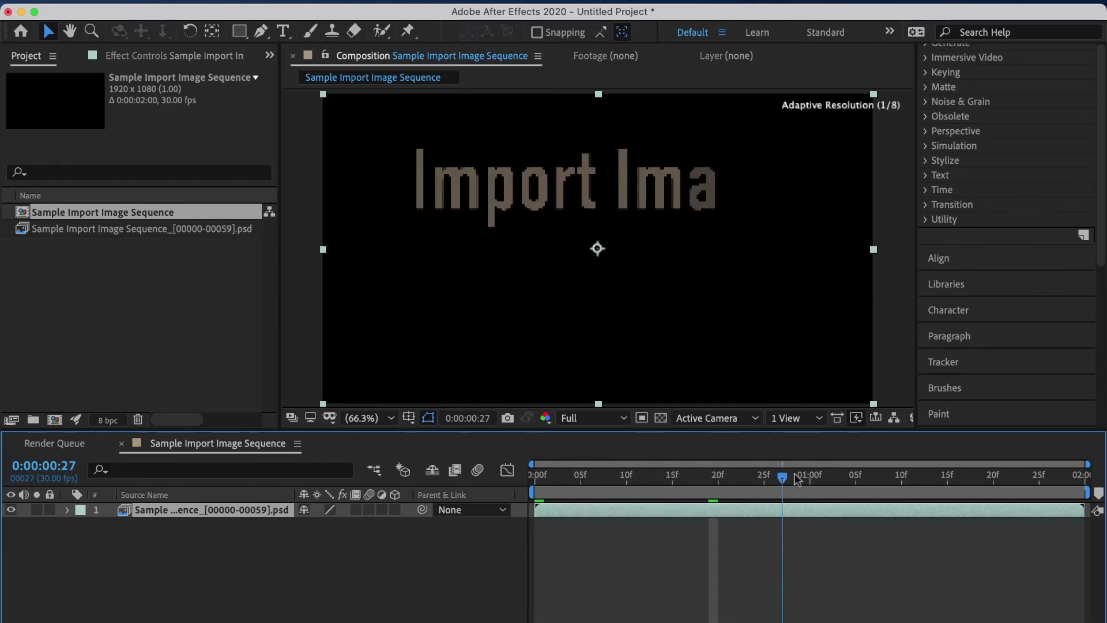
# Step: Scrub the Sample Import Image Sequence timeline to reveal the title text
pyautogui.moveTo(782, 478); pyautogui.dragTo(1037, 478)
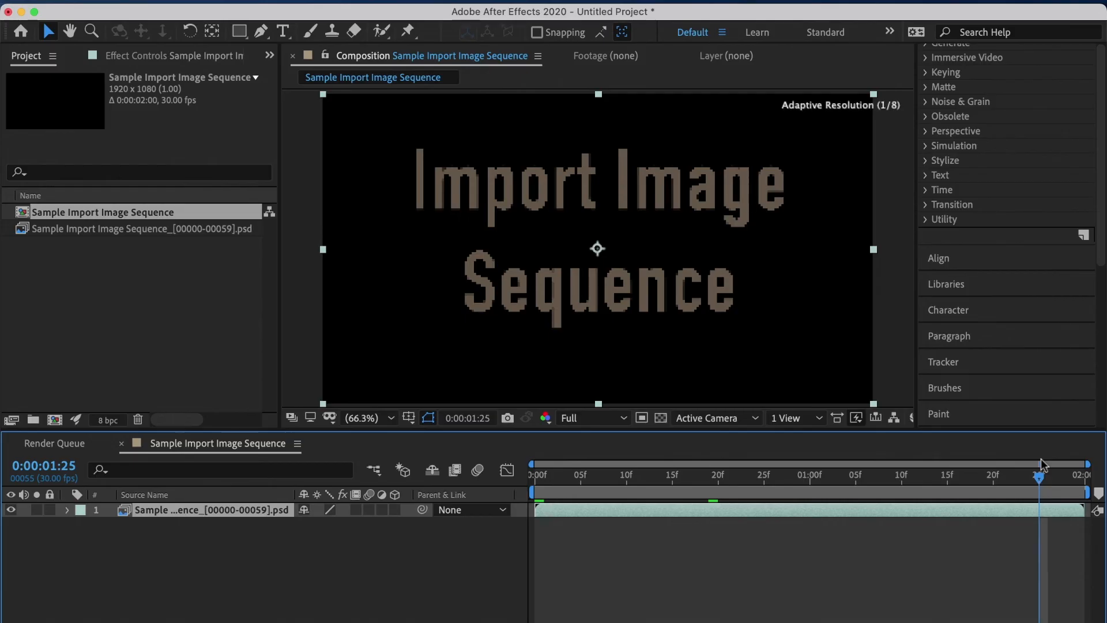